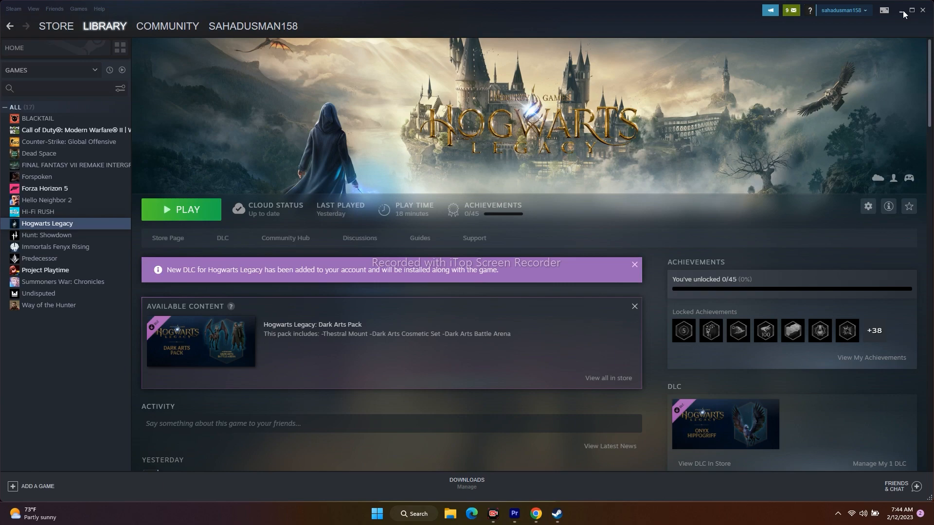
Step: Close Steam and reach Windows Defender Firewall via Windows Search and Control Panel
left_click(902, 11)
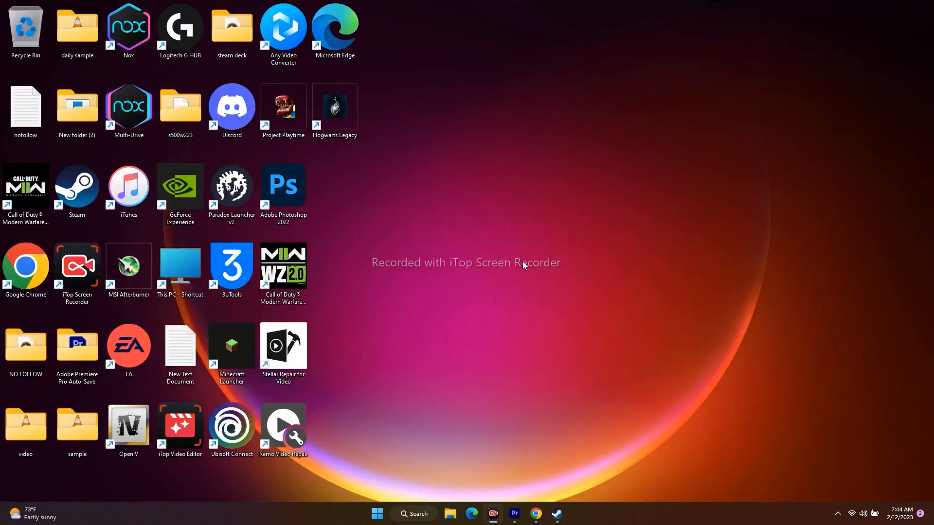
left_click(414, 514)
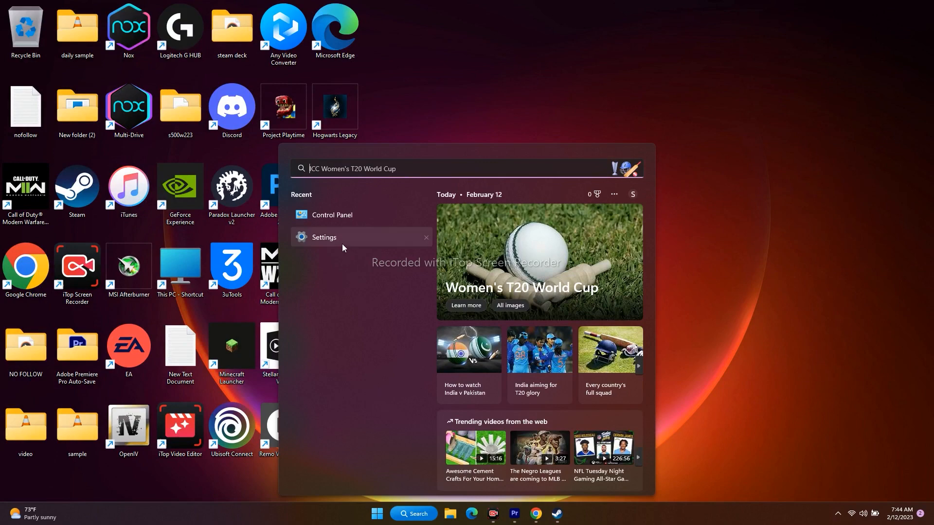
left_click(331, 215)
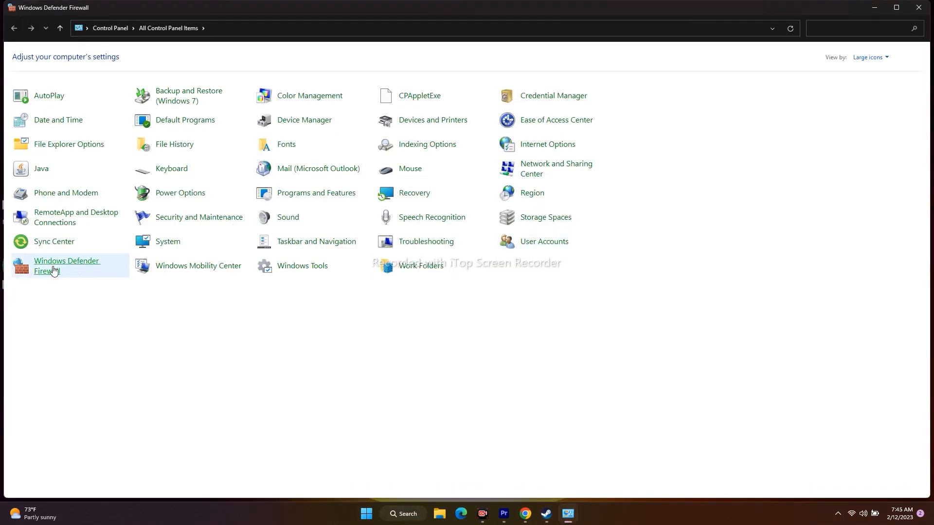
left_click(67, 266)
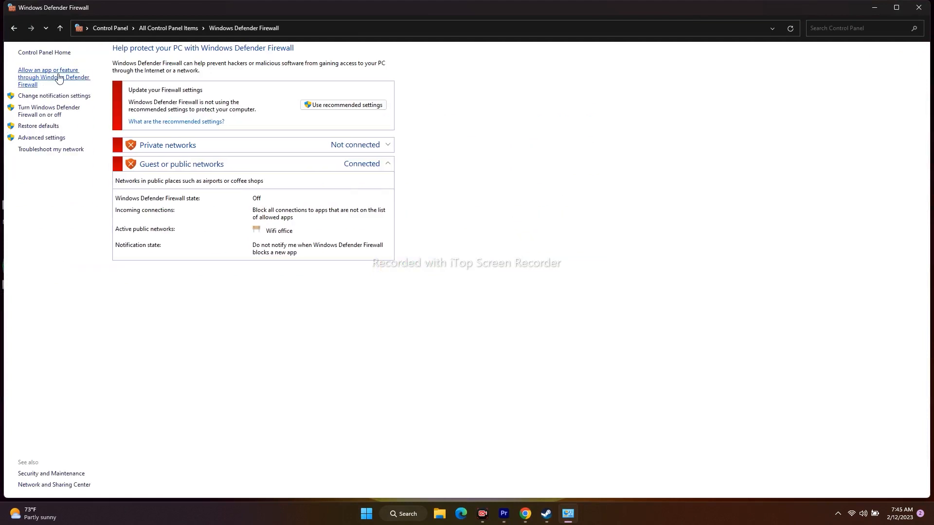
Step: Show the Allowed apps list and begin browsing for another app's program file
left_click(53, 73)
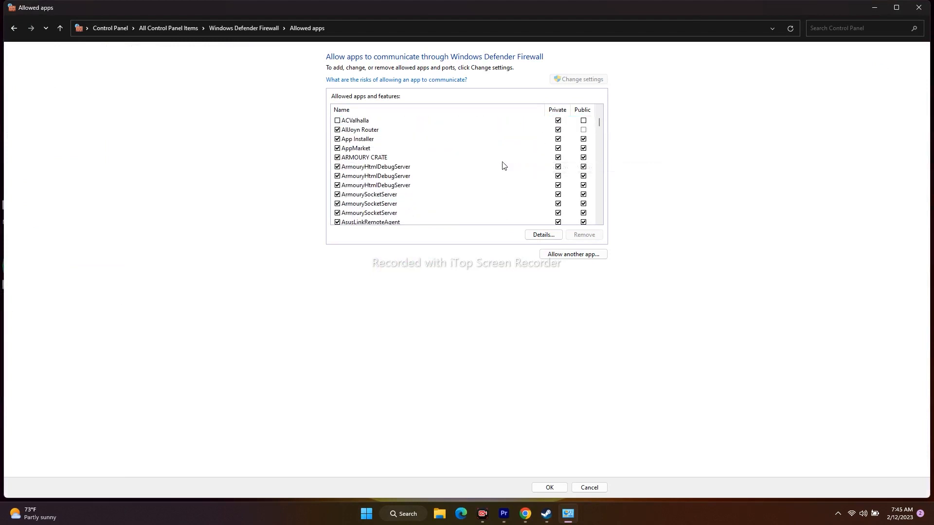
scroll("down", 3)
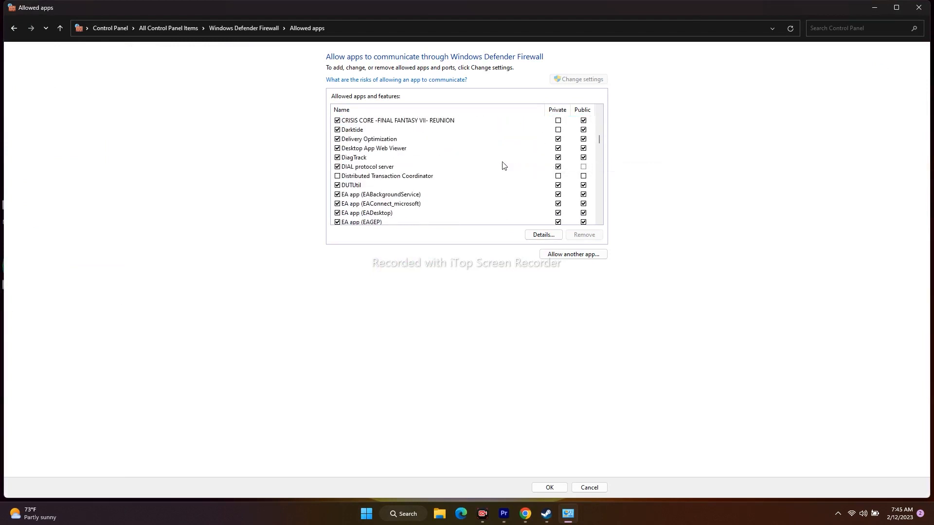
scroll("down", 3)
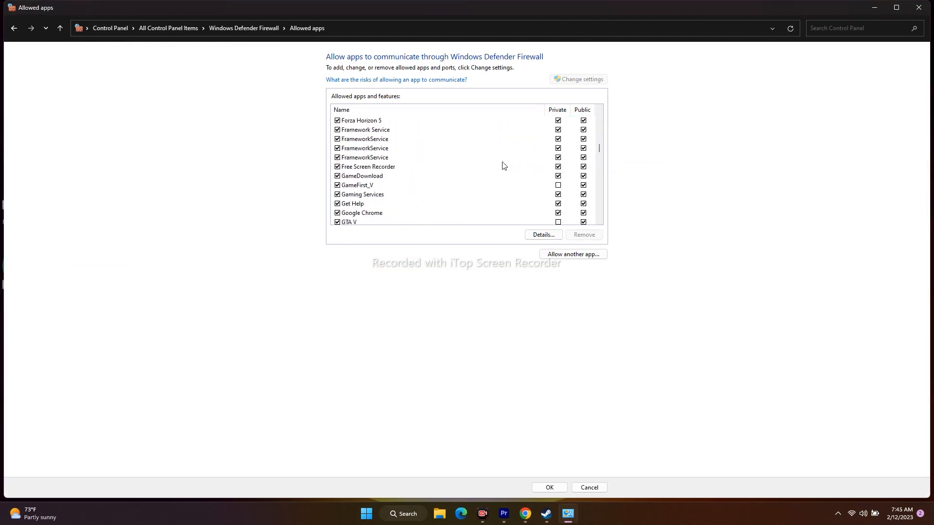
scroll("down", 3)
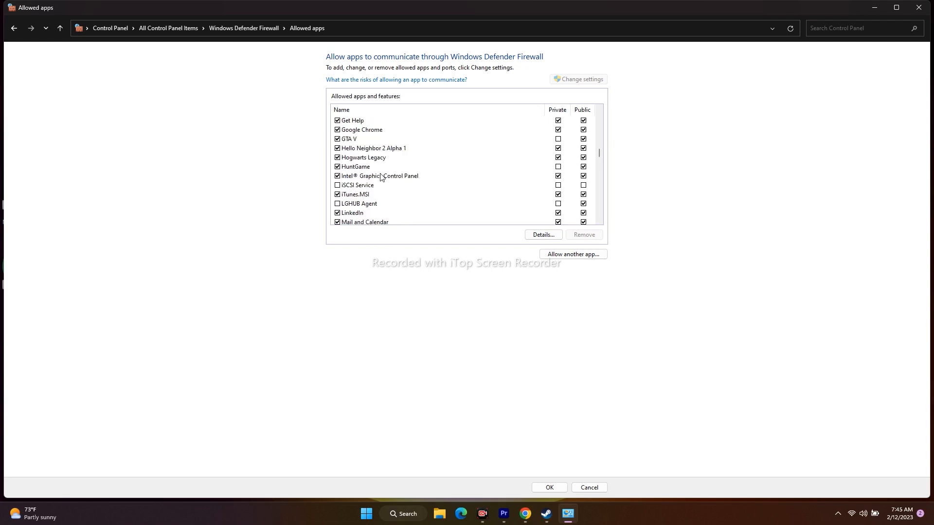
mouse_move(377, 161)
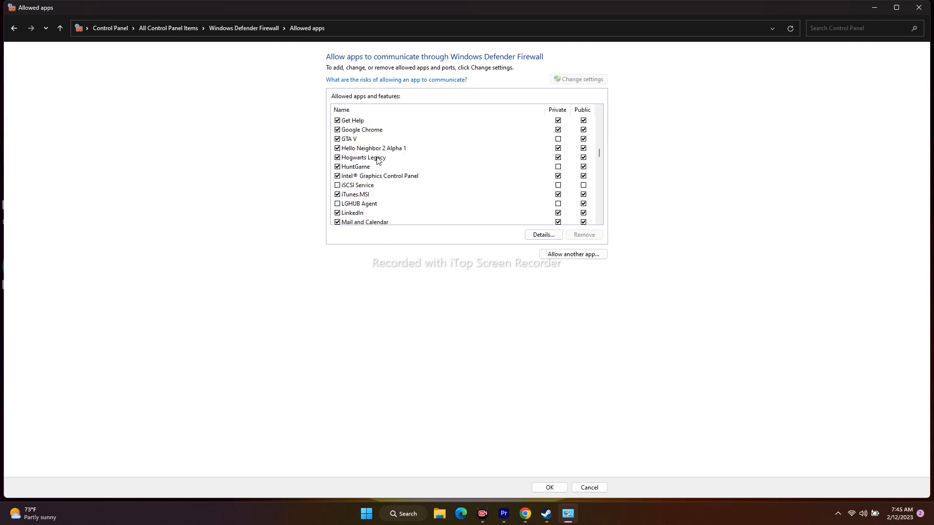
mouse_move(377, 162)
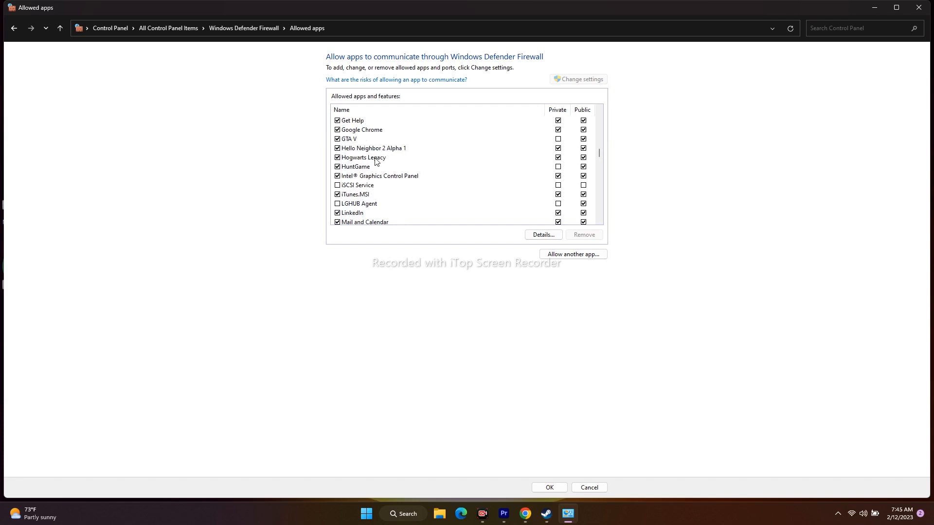
left_click(572, 254)
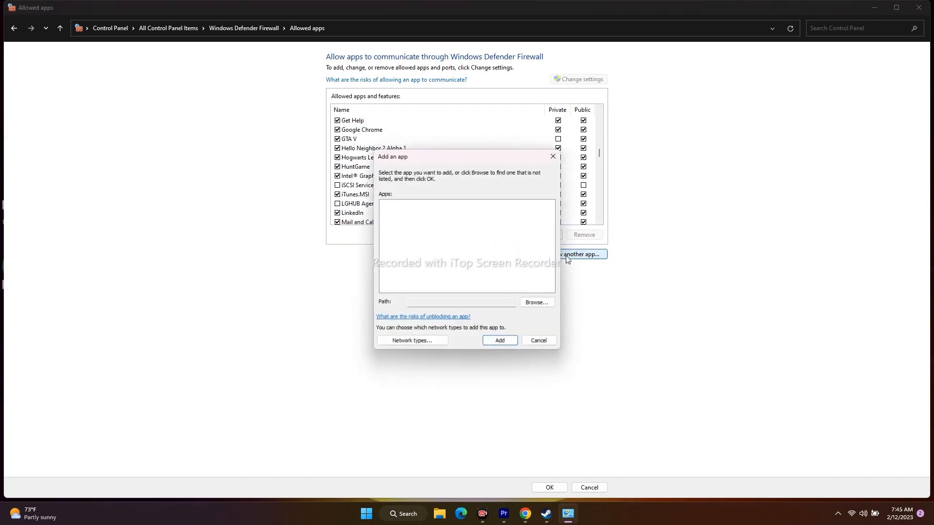
left_click(535, 303)
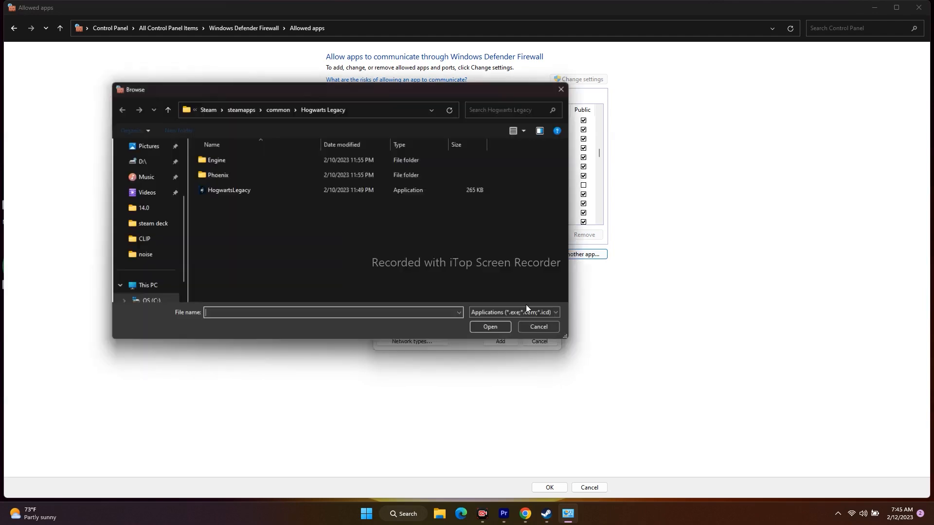
Step: Navigate from This PC into OS (C:) and the Program Files (x86) folder
left_click(147, 254)
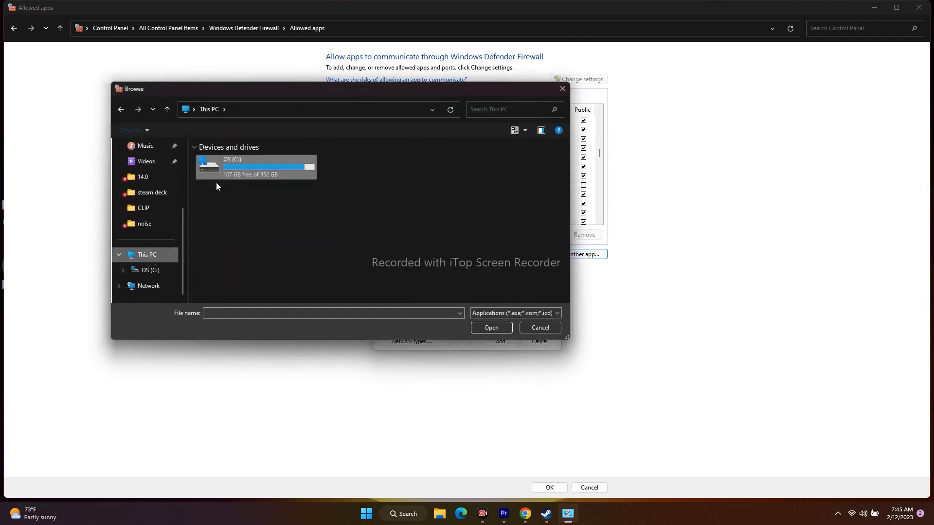
double_click(255, 166)
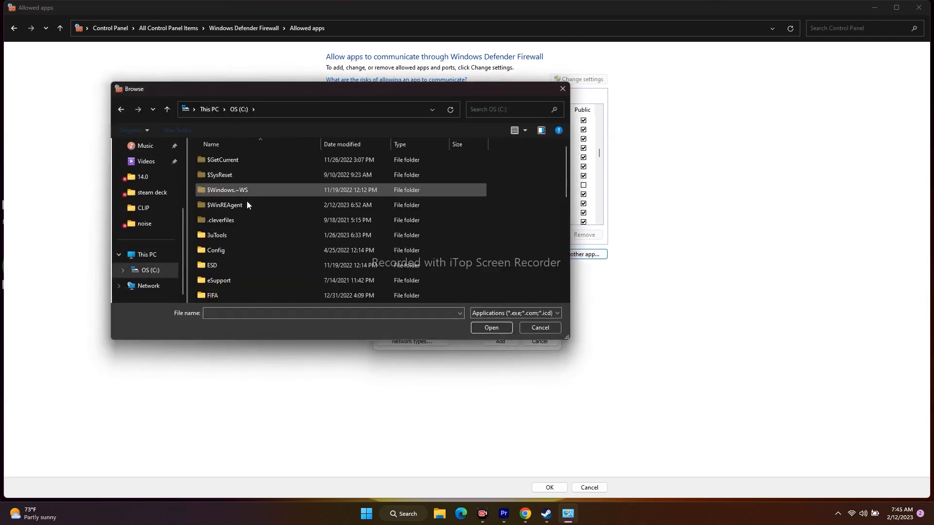
scroll("down", 3)
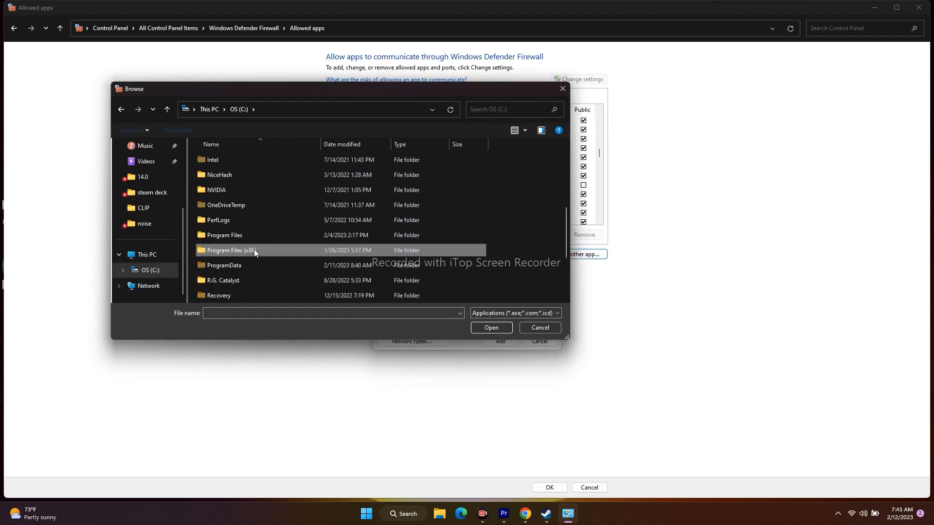
double_click(232, 250)
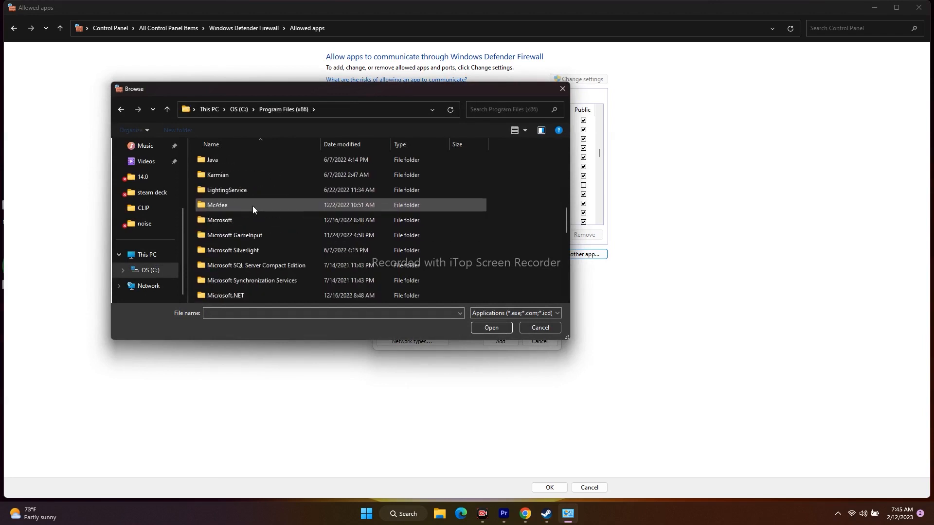
scroll("down", 3)
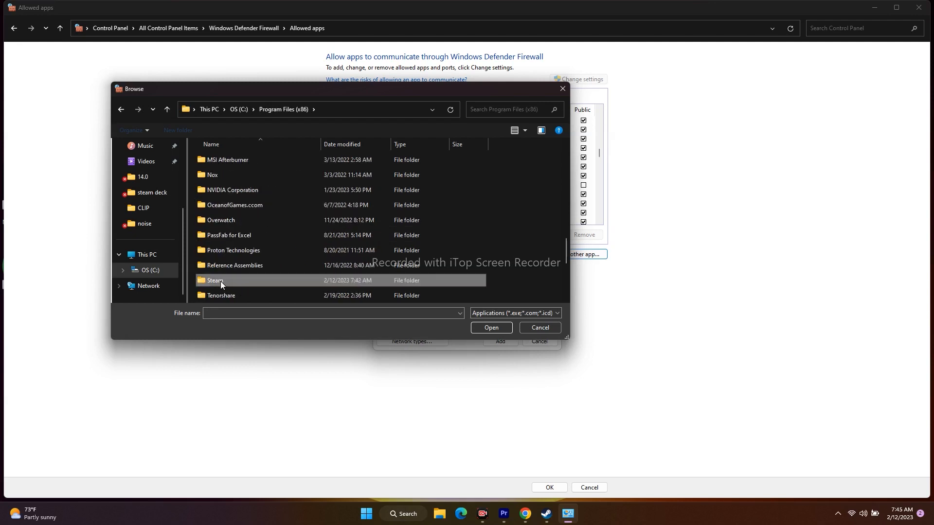
Step: Continue through Steam > steamapps > common into the Hogwarts Legacy folder
double_click(215, 280)
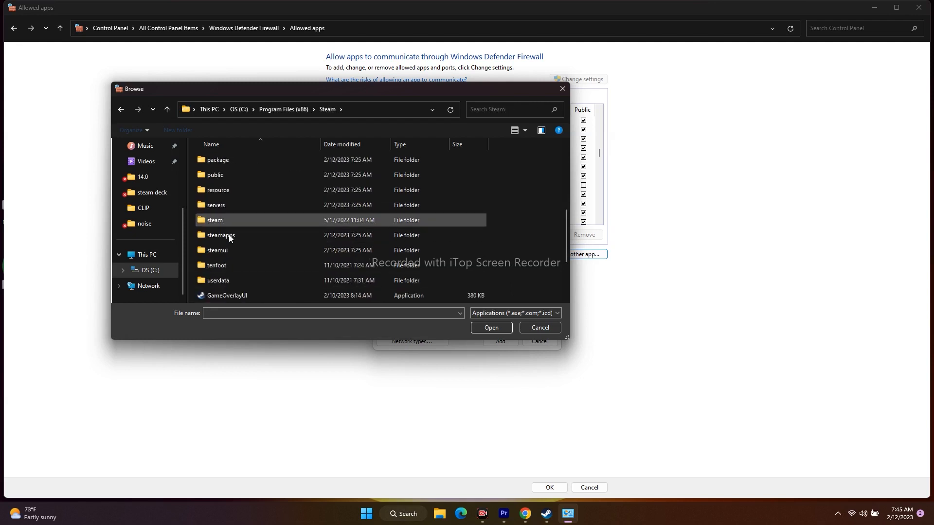
double_click(221, 234)
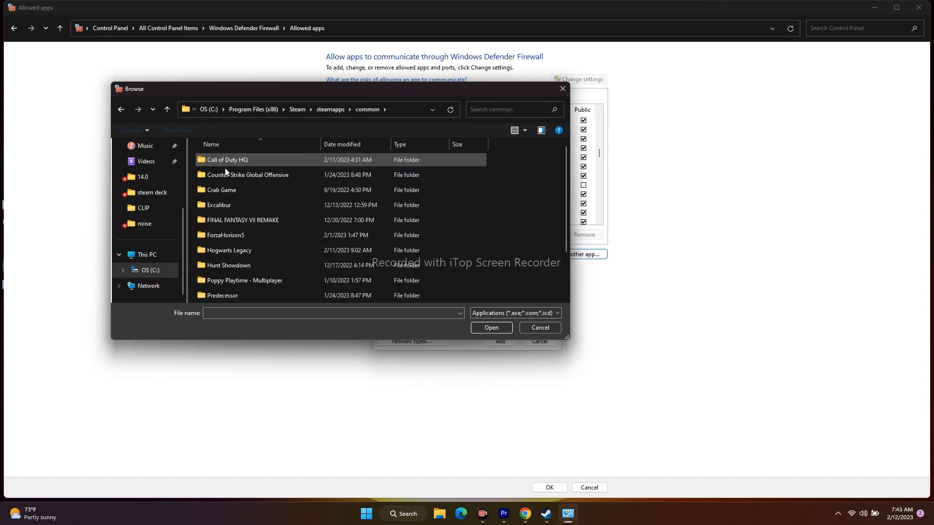
scroll("down", 3)
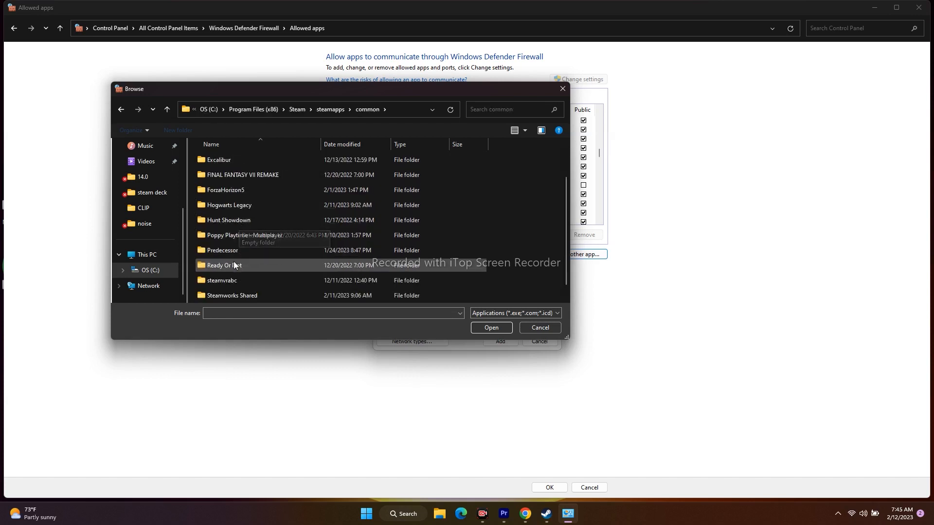
double_click(229, 205)
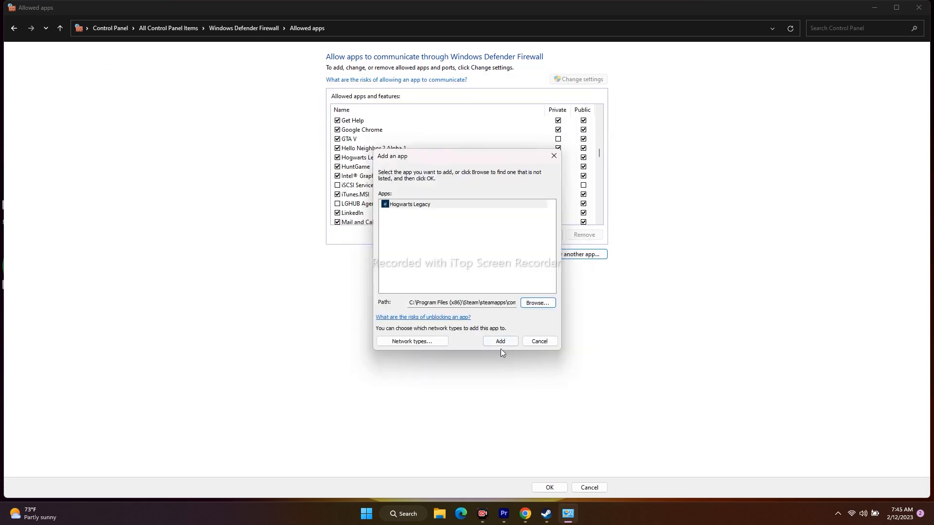
Step: Add Hogwarts Legacy to the allowed apps and relaunch Steam from the taskbar
left_click(410, 204)
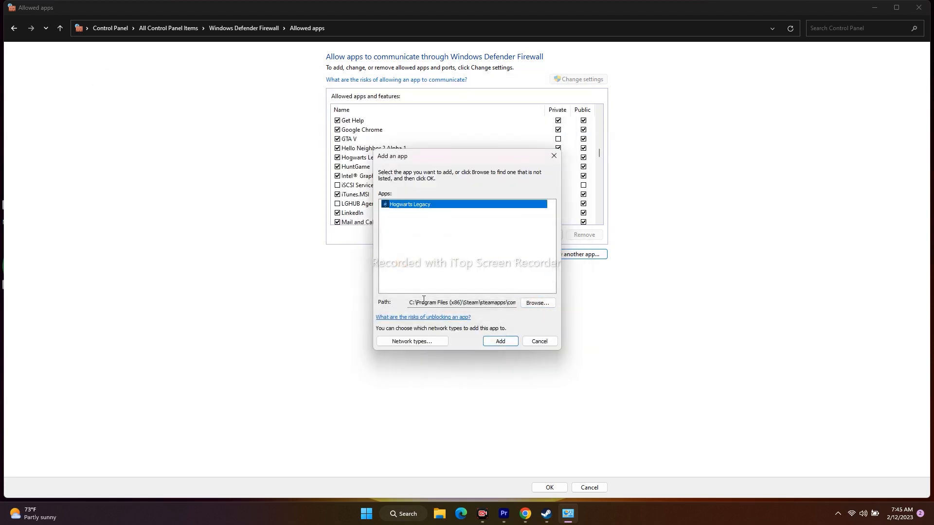
mouse_move(455, 291)
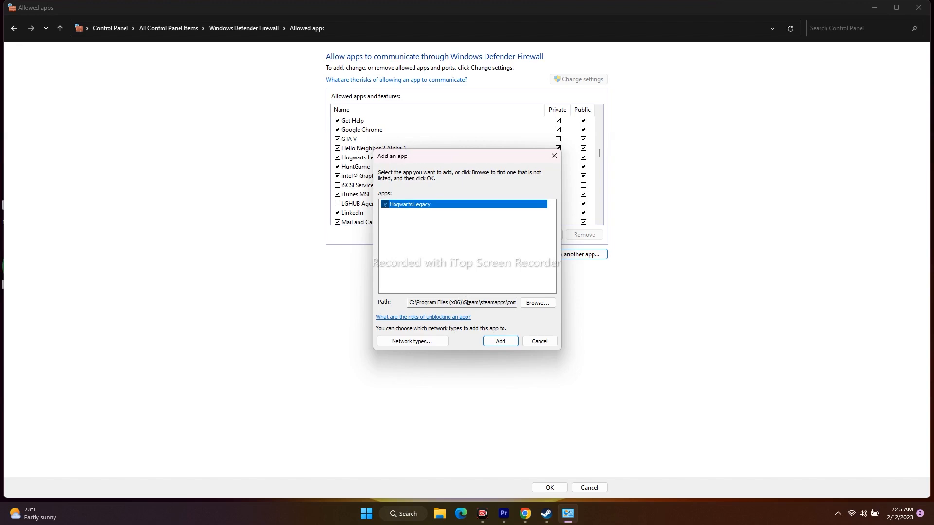
left_click(499, 341)
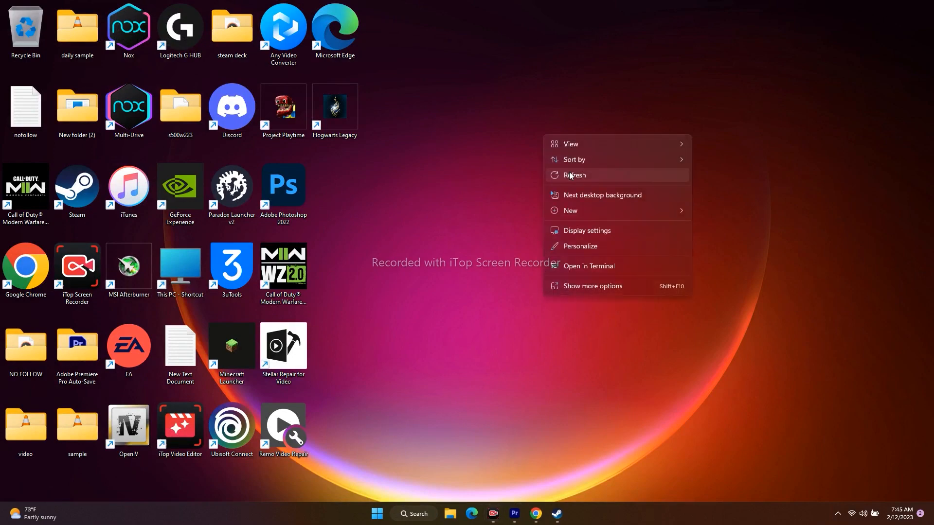
left_click(555, 513)
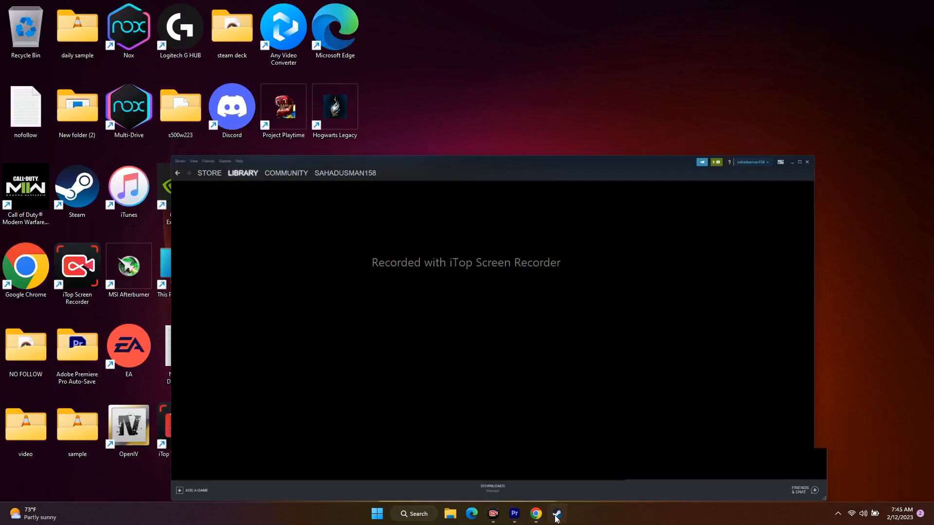